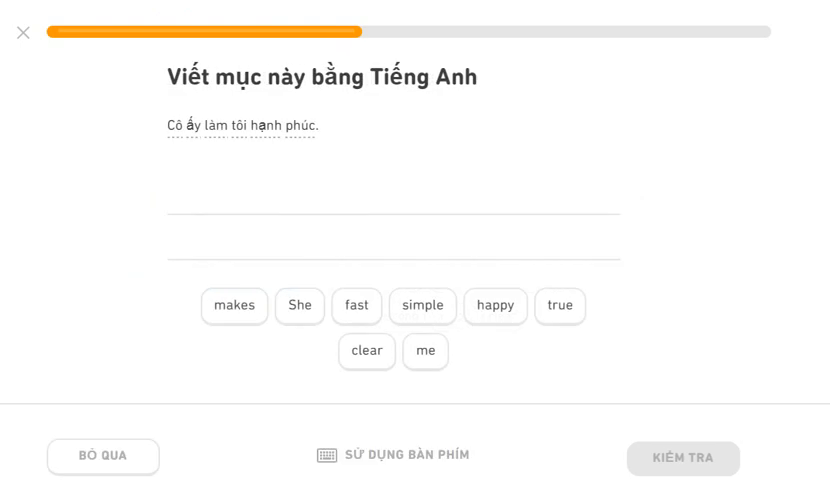
# Build the 'She…' translation and the heard sentence from word tiles
pyautogui.click(298, 308)
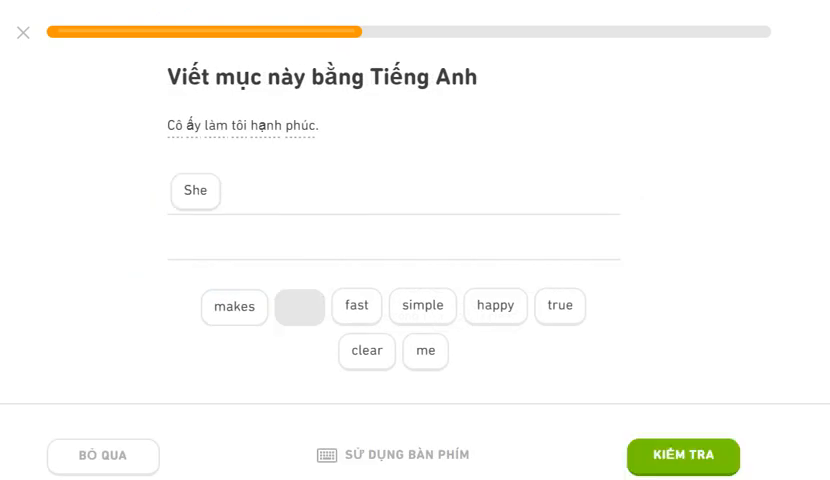
pyautogui.click(496, 306)
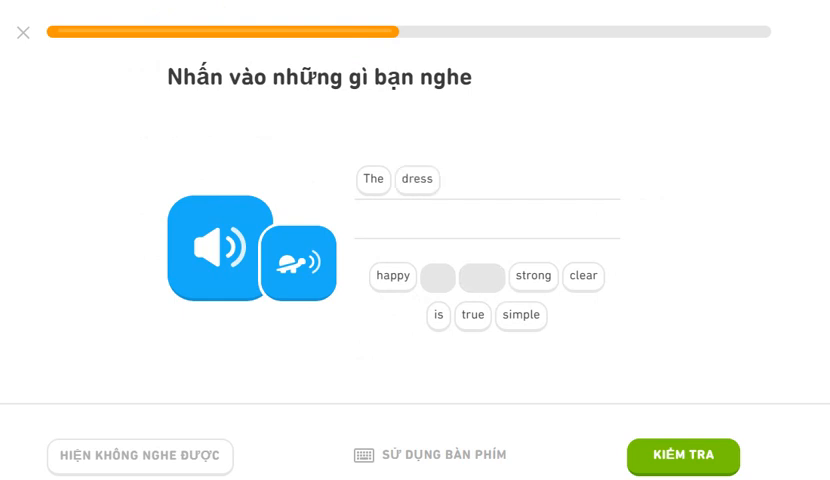
pyautogui.click(518, 316)
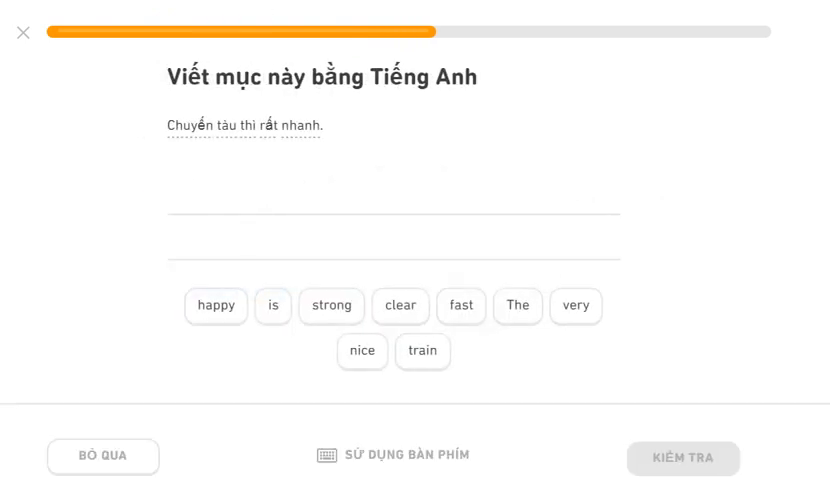
# Assemble and check 'The train is very fast', reaching a 10-answer streak
pyautogui.click(516, 306)
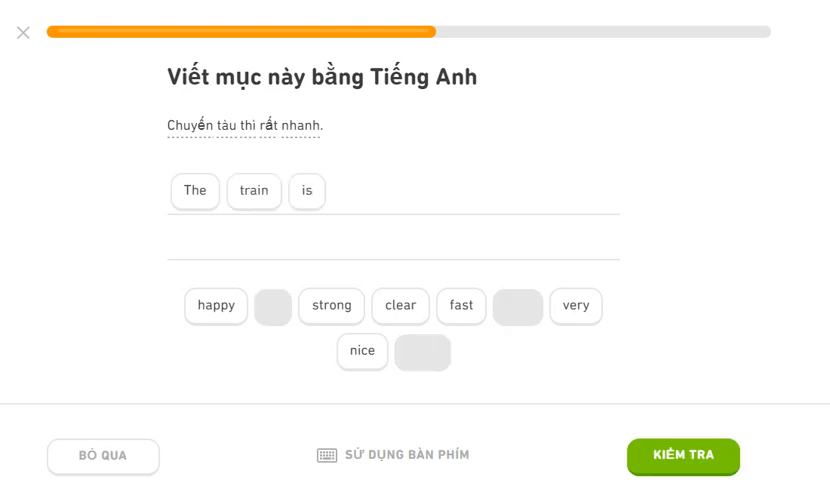
pyautogui.click(460, 306)
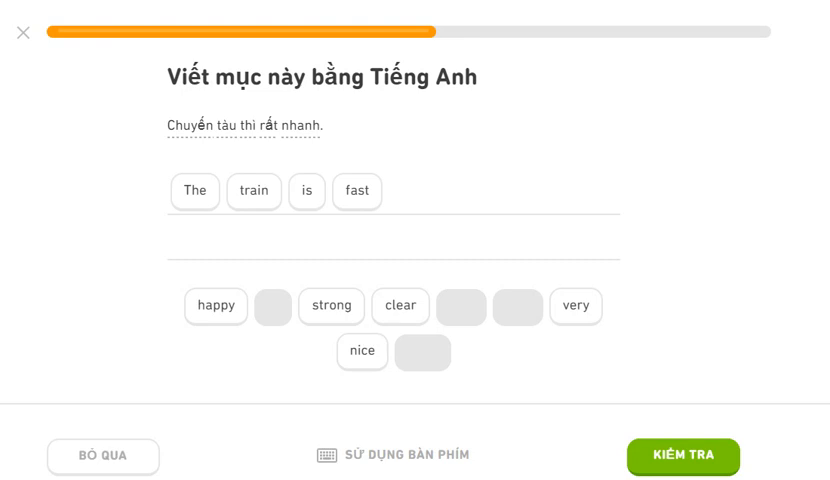
pyautogui.click(684, 456)
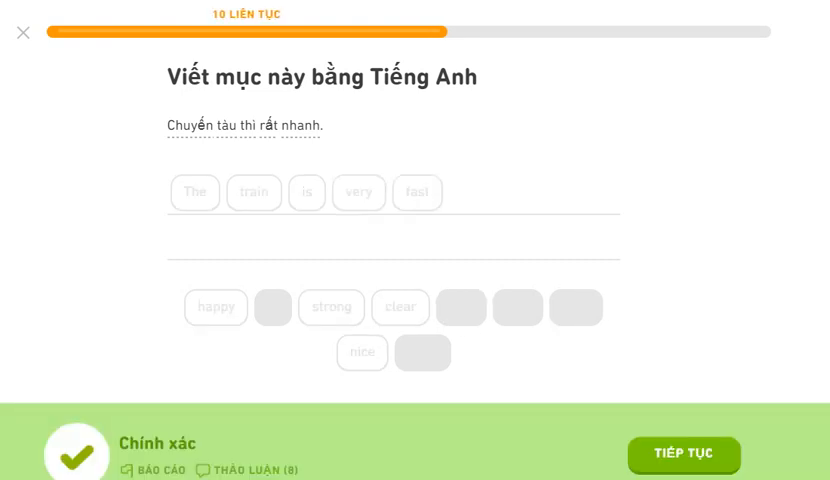
# Answer 'I am happy with my new house' and start 'Too many things are not clear'
pyautogui.click(684, 454)
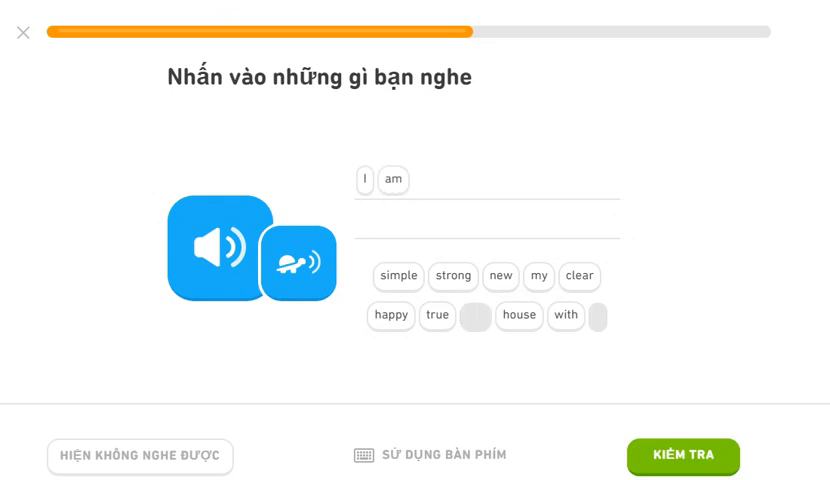
pyautogui.click(390, 316)
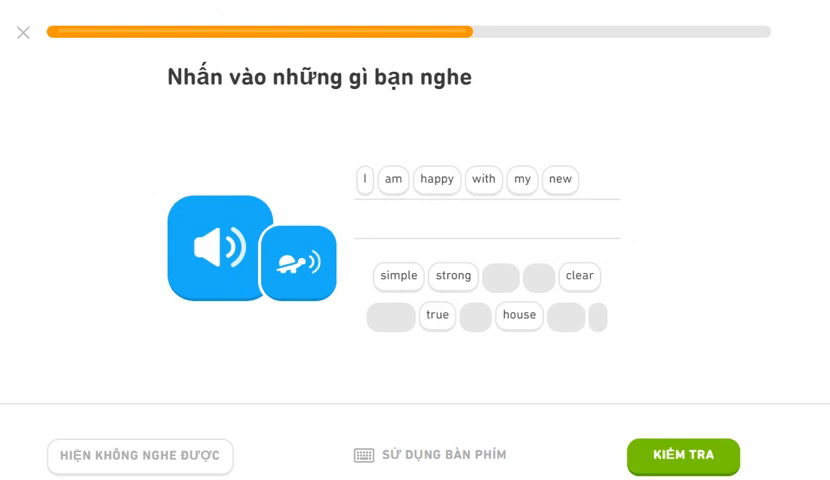
pyautogui.click(682, 456)
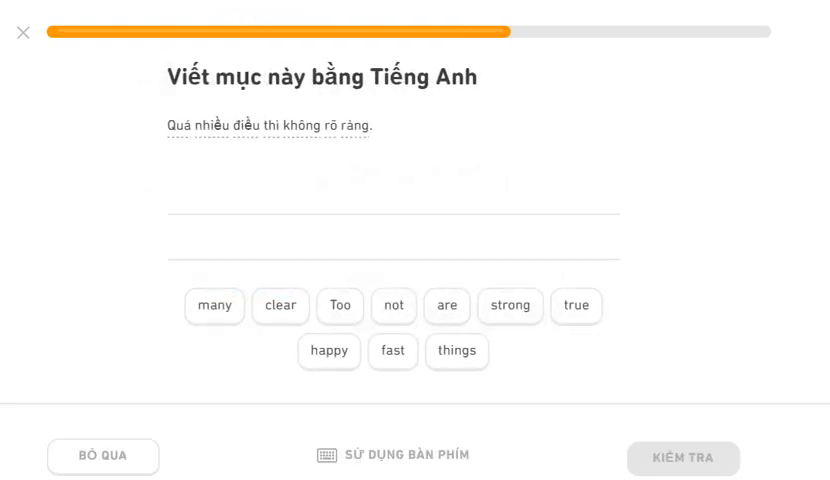
pyautogui.click(340, 306)
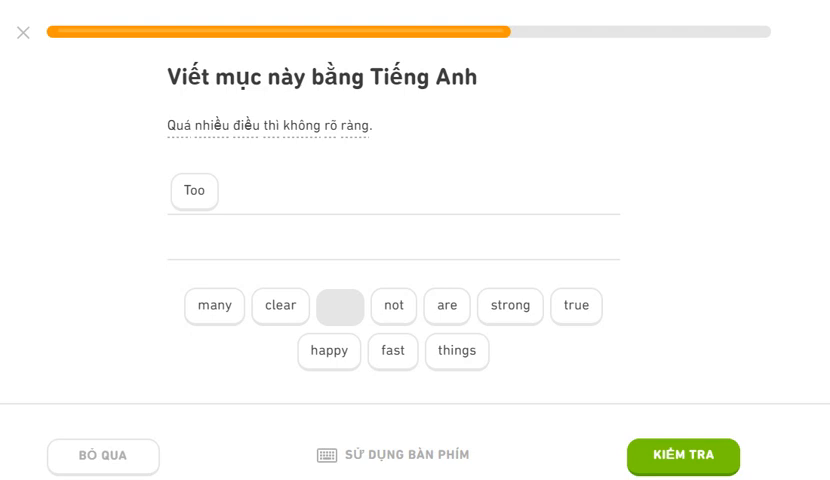
pyautogui.click(212, 306)
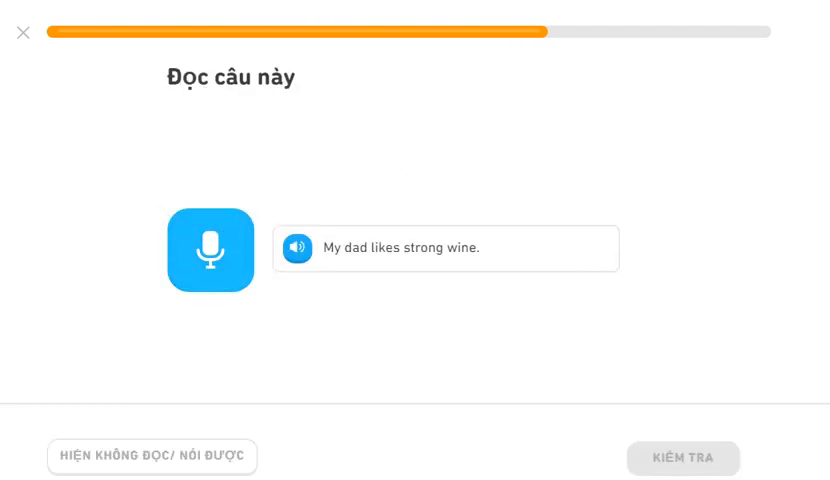
# Record 'My dad likes strong wine.' aloud; it is graded incorrect
pyautogui.click(210, 250)
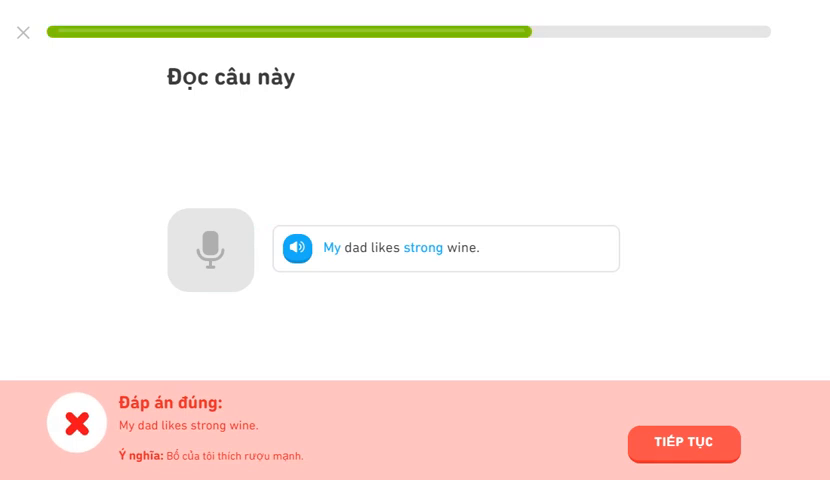
# Move past the wrong result and add a word to the next translation
pyautogui.click(684, 444)
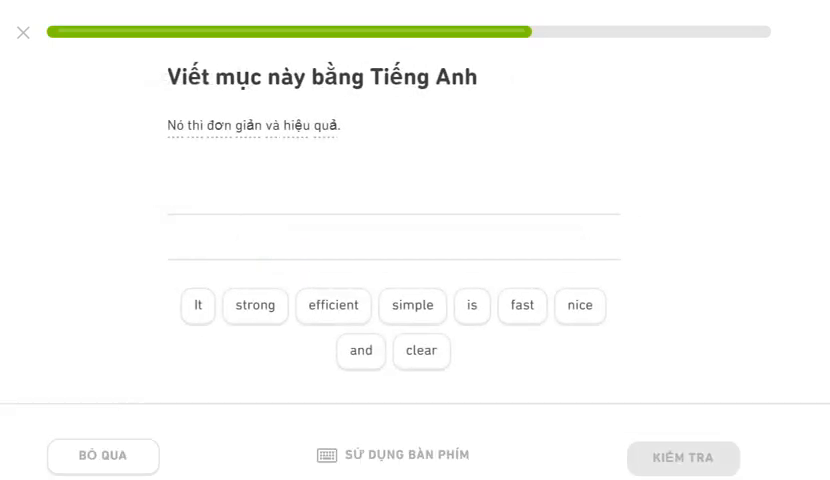
pyautogui.click(196, 306)
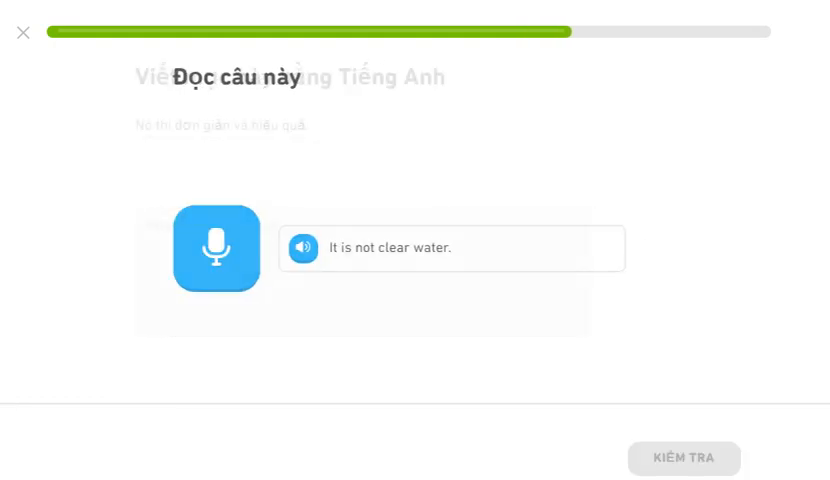
# Read the clear water, cat and 'She is a true mother.' sentences aloud and continue
pyautogui.click(216, 248)
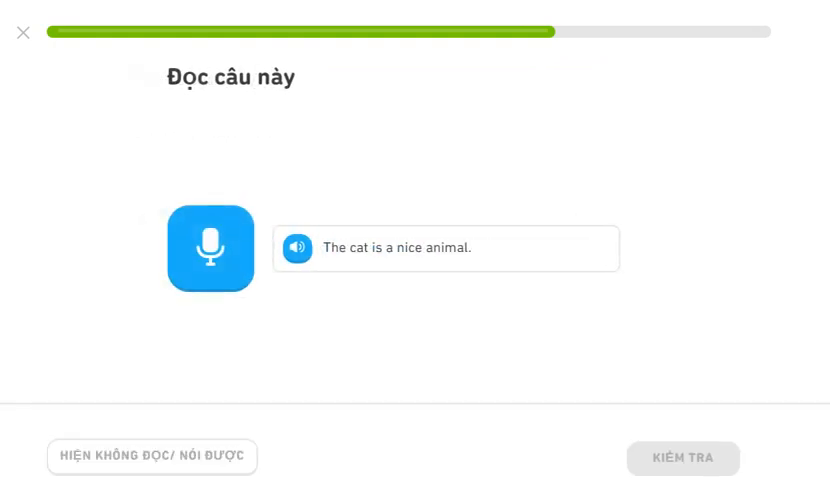
pyautogui.click(210, 248)
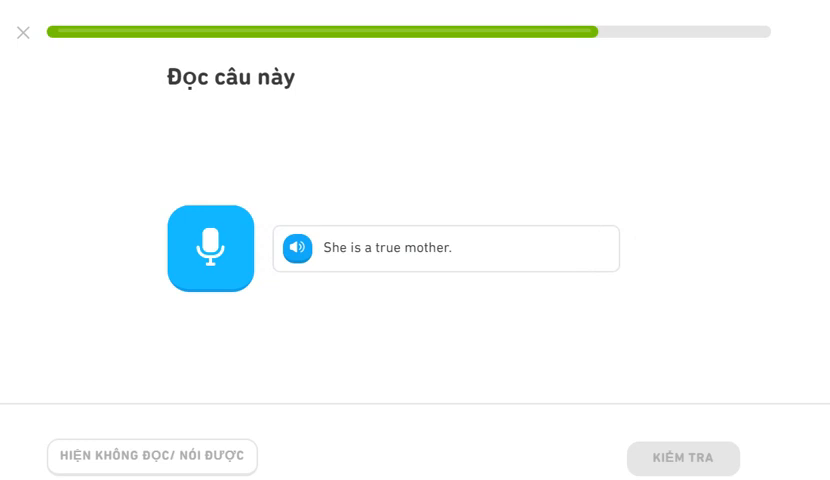
pyautogui.click(212, 248)
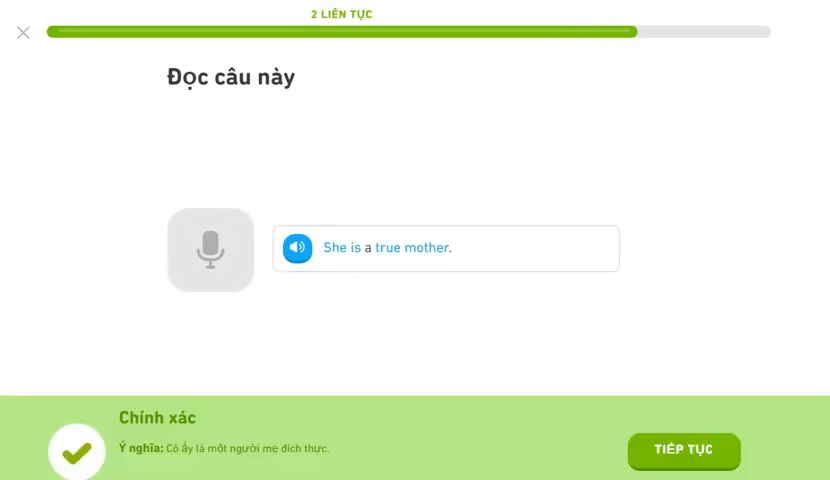
pyautogui.click(684, 452)
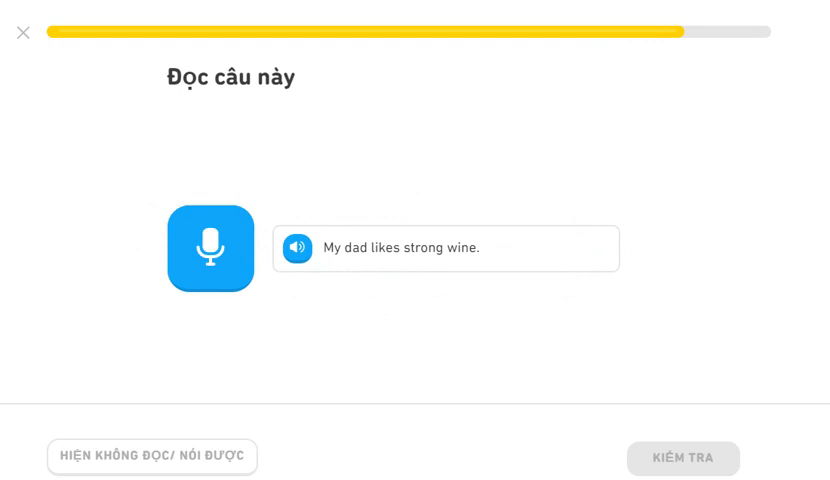
# Retry 'My dad likes strong wine.' and 'It is not clear water.' aloud to finish the lesson
pyautogui.click(210, 248)
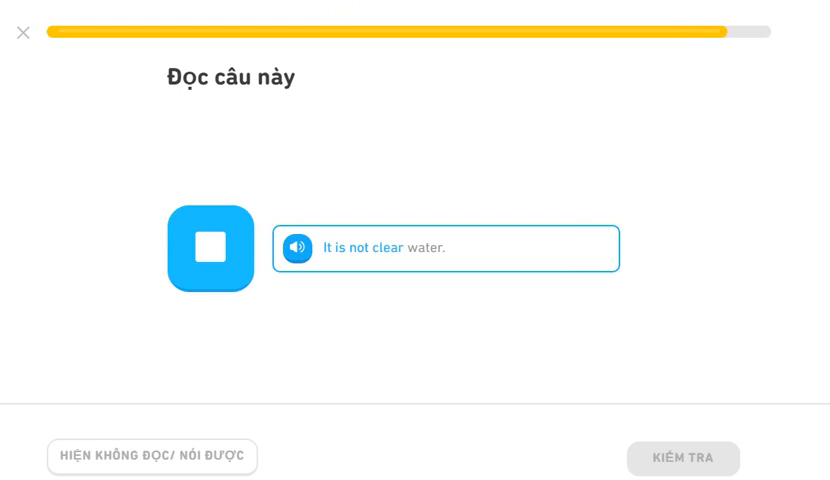
pyautogui.click(210, 248)
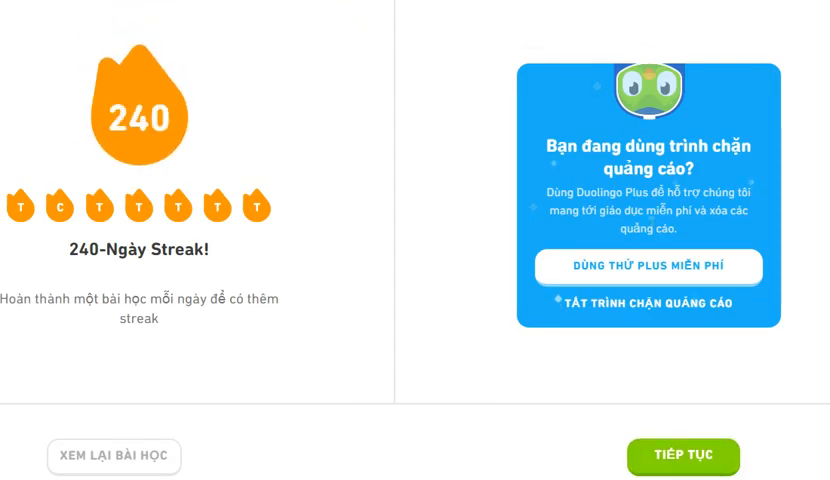
# Dismiss the 240-day streak and 7-day challenge screens to start the Spanish lesson
pyautogui.click(684, 456)
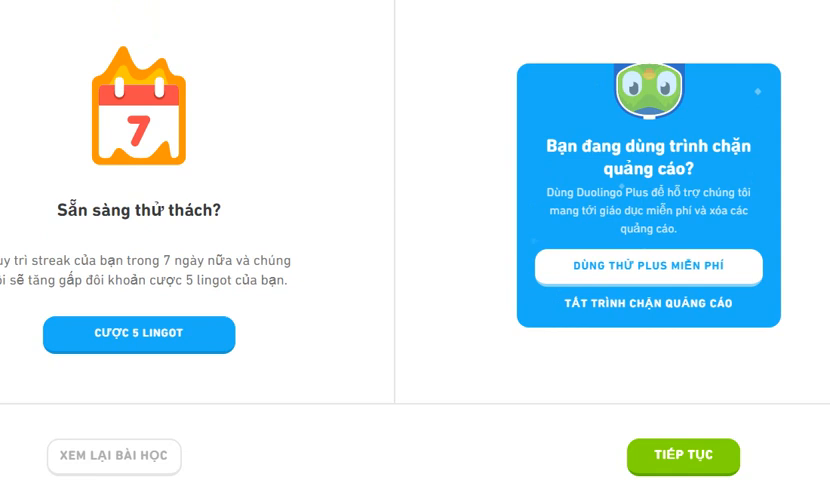
pyautogui.click(684, 456)
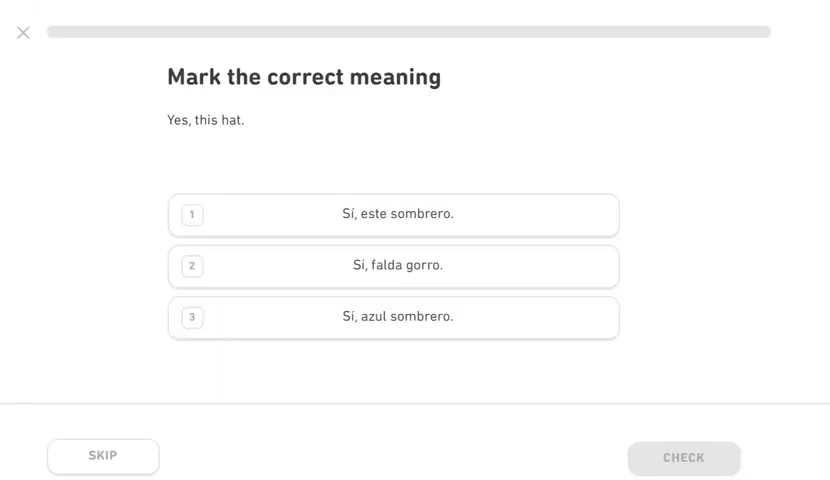
# Pick the meaning of 'Yes, this hat.' and translate 'Una camiseta verde' as 'A green T-shirt'
pyautogui.click(392, 216)
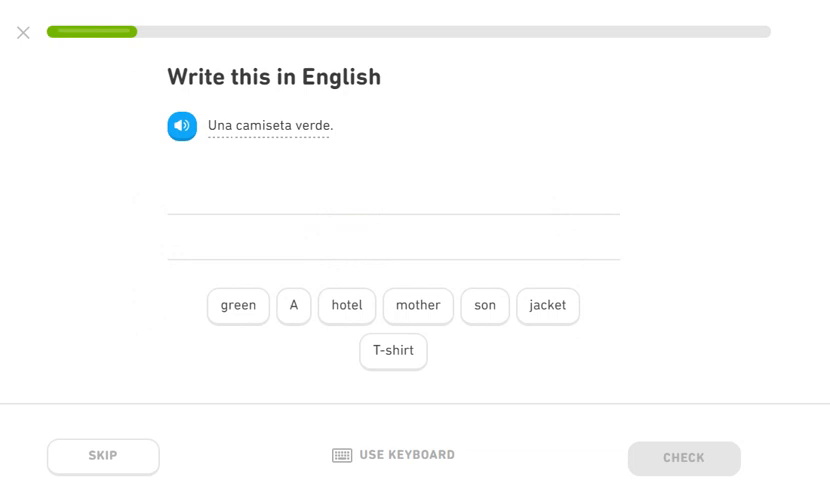
pyautogui.click(292, 306)
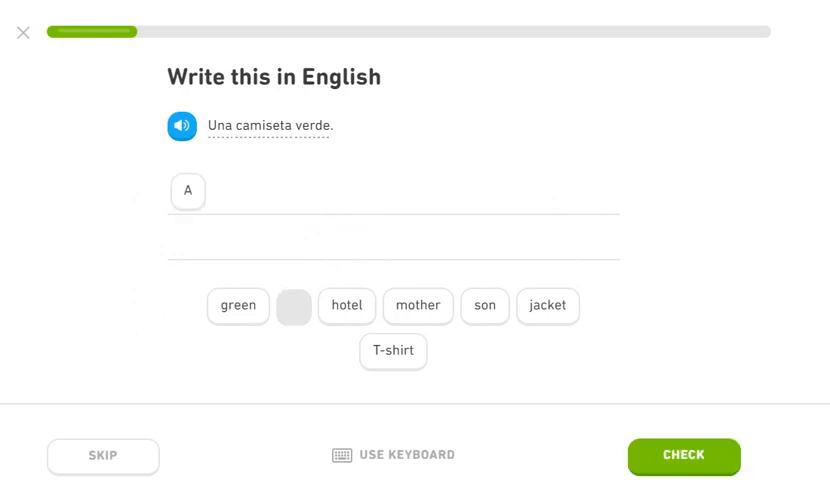
pyautogui.click(238, 306)
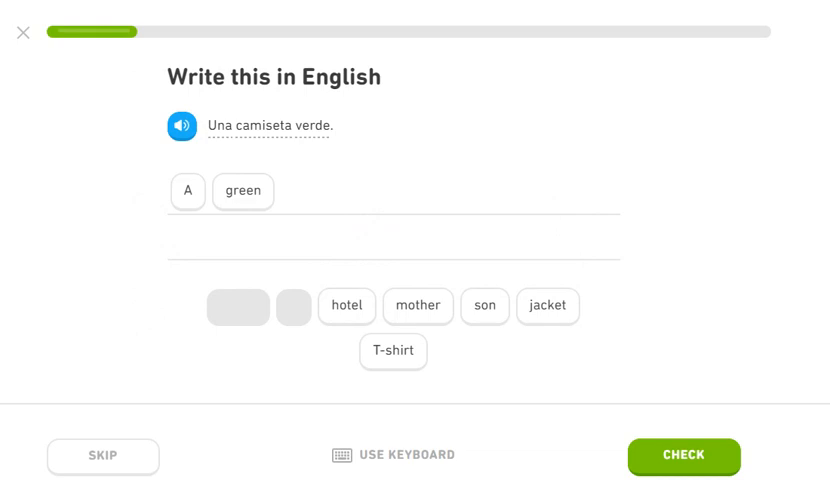
pyautogui.click(392, 352)
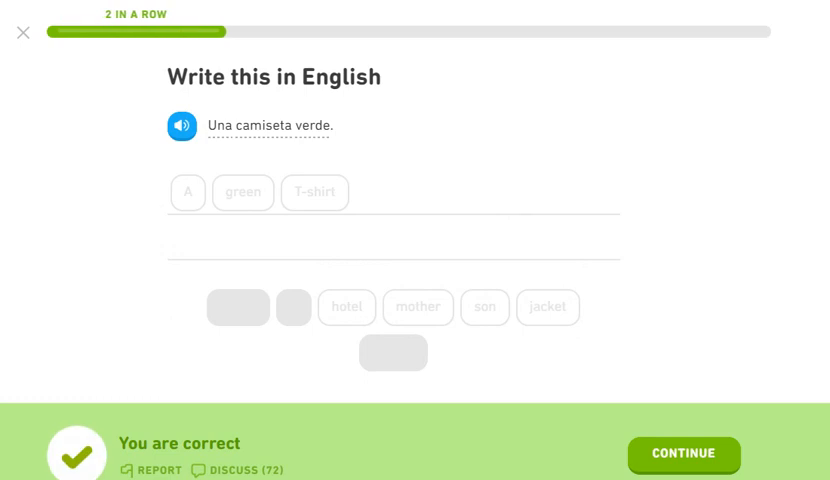
# Continue to the listening exercise and place 'Yo' as its first word
pyautogui.click(684, 454)
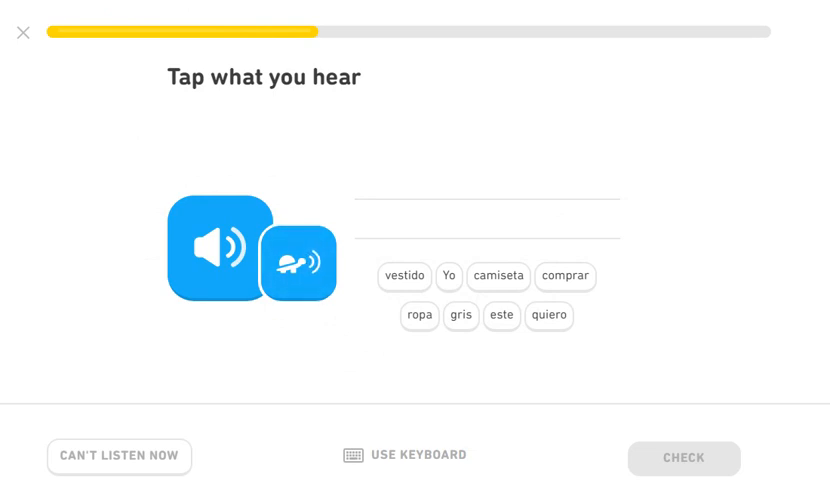
pyautogui.click(448, 276)
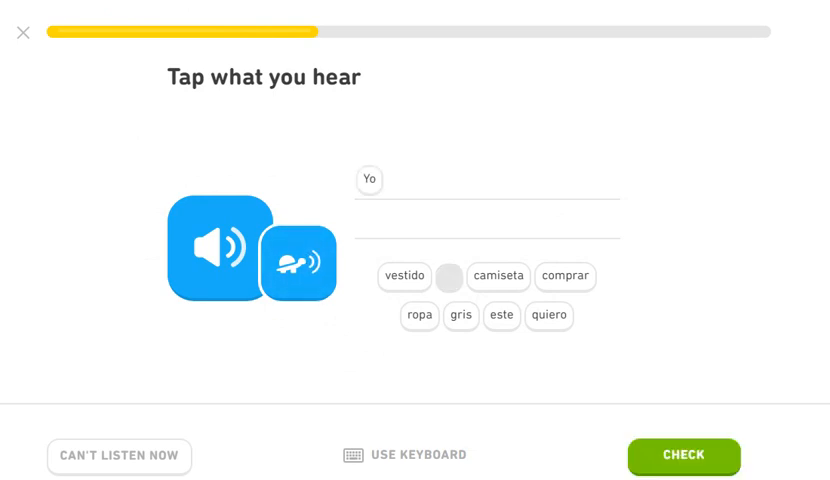
# Complete and check 'Yo quiero comprar ropa', then continue
pyautogui.click(548, 316)
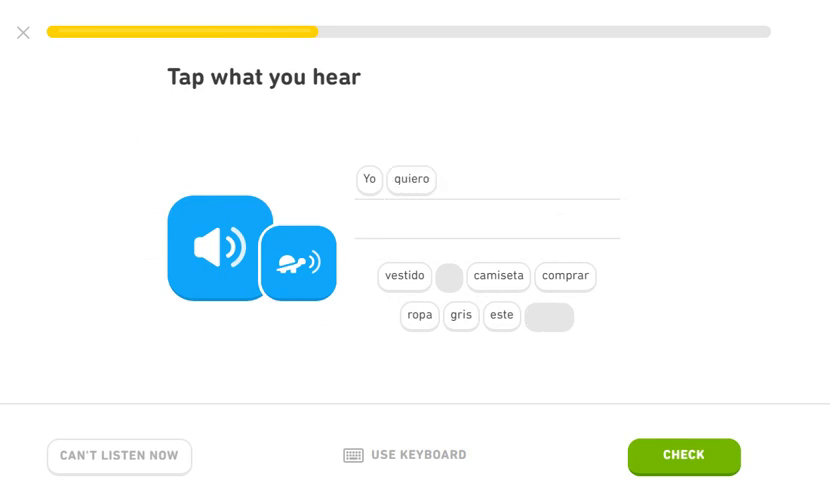
pyautogui.click(684, 456)
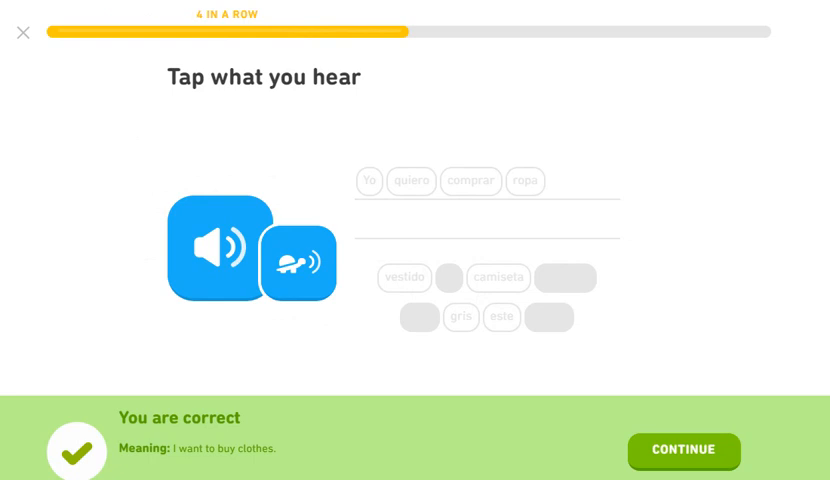
pyautogui.click(684, 450)
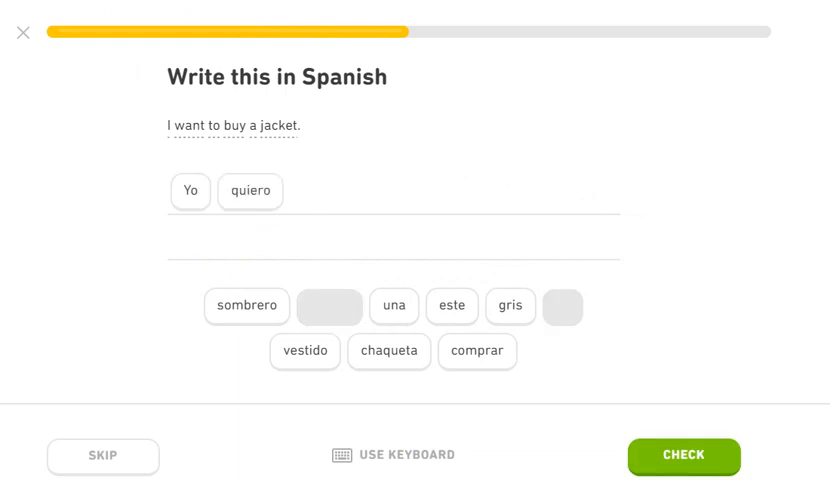
# Build the jacket sentence 'Yo quiero comprar chaqueta' and submit it
pyautogui.click(476, 352)
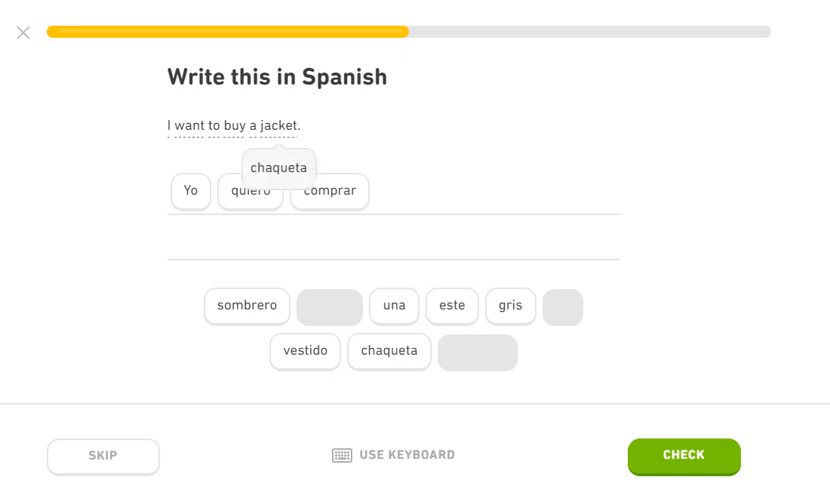
pyautogui.click(392, 304)
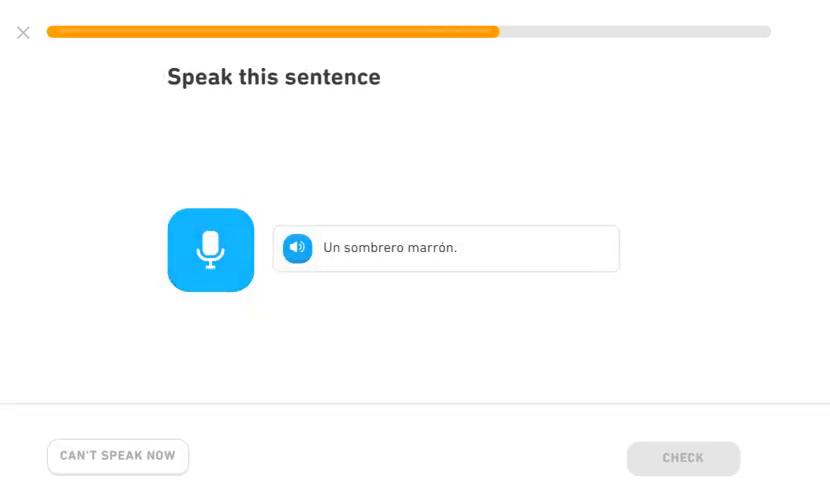
# Skip the speaking prompt and answer 'A gray dress' with Un, gris, vestido
pyautogui.click(210, 250)
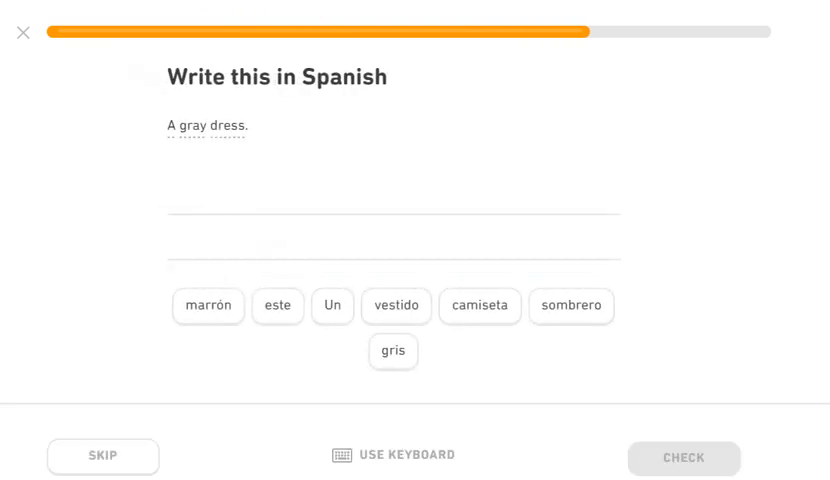
pyautogui.click(332, 306)
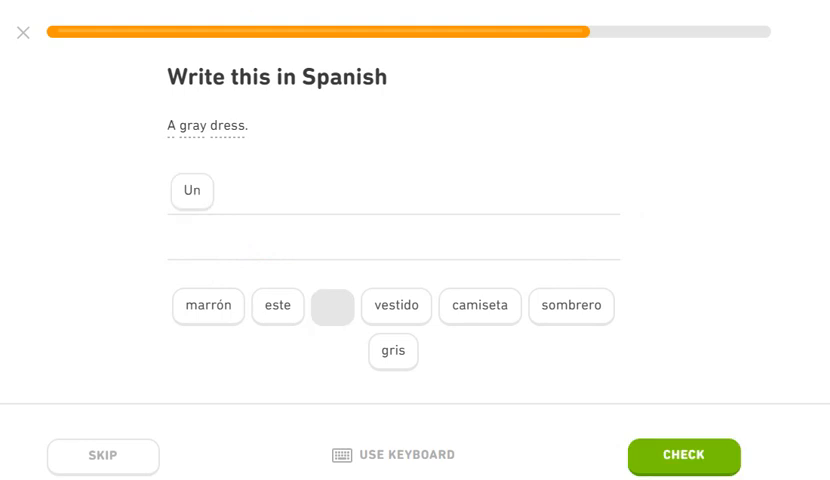
pyautogui.click(208, 306)
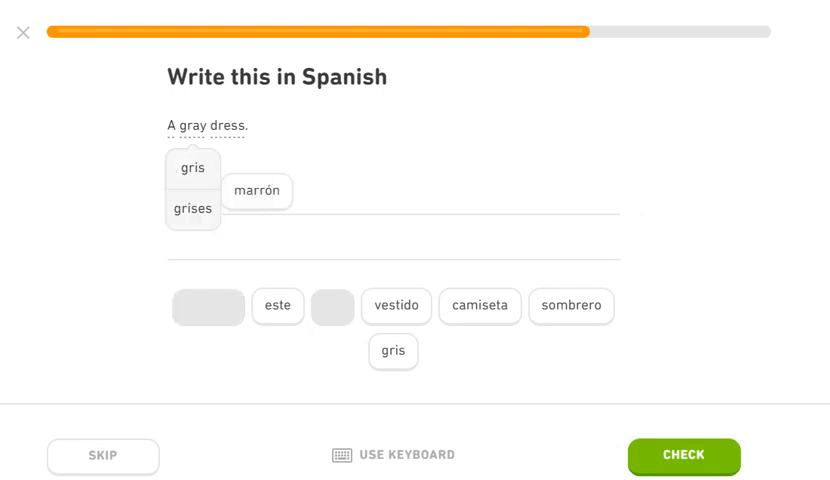
pyautogui.click(392, 352)
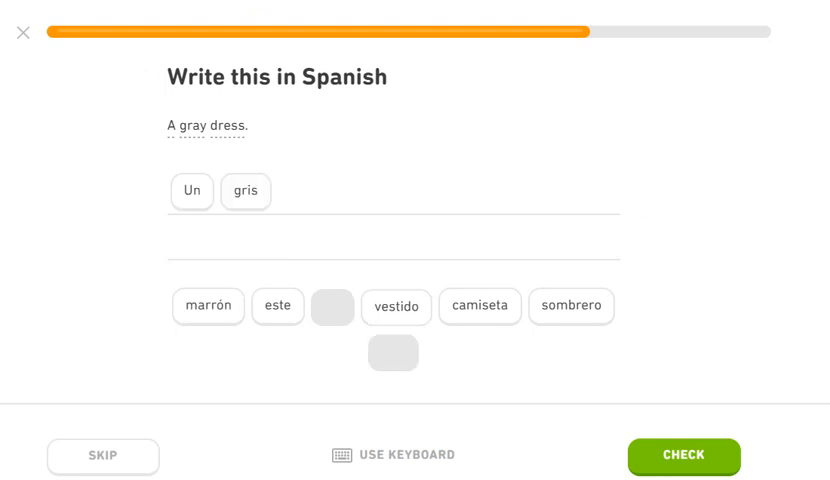
pyautogui.click(684, 456)
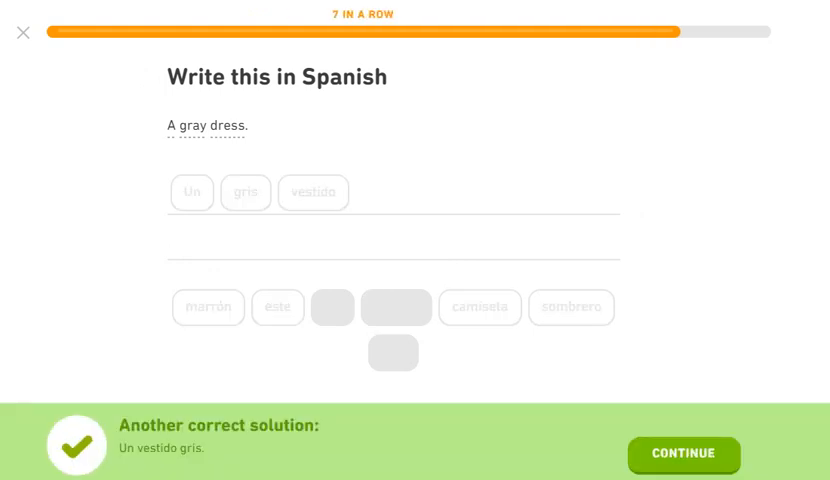
# Answer 'A brown dress' with 'Un gris vestido'; it is marked wrong
pyautogui.click(684, 452)
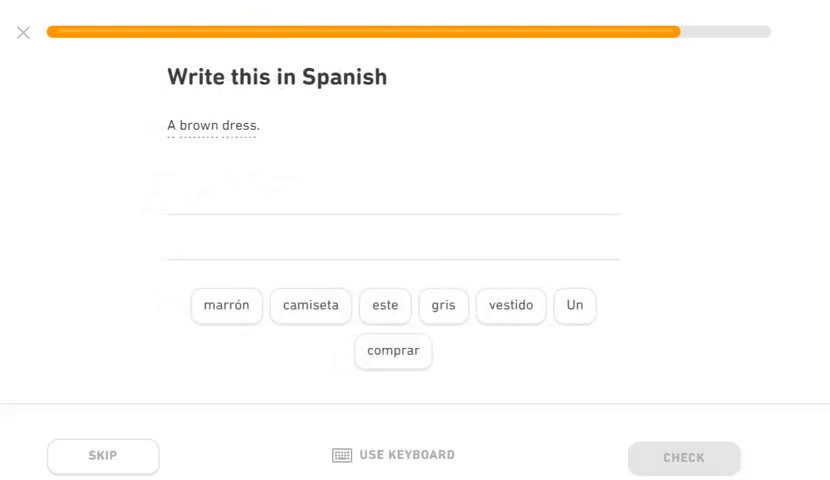
pyautogui.click(574, 306)
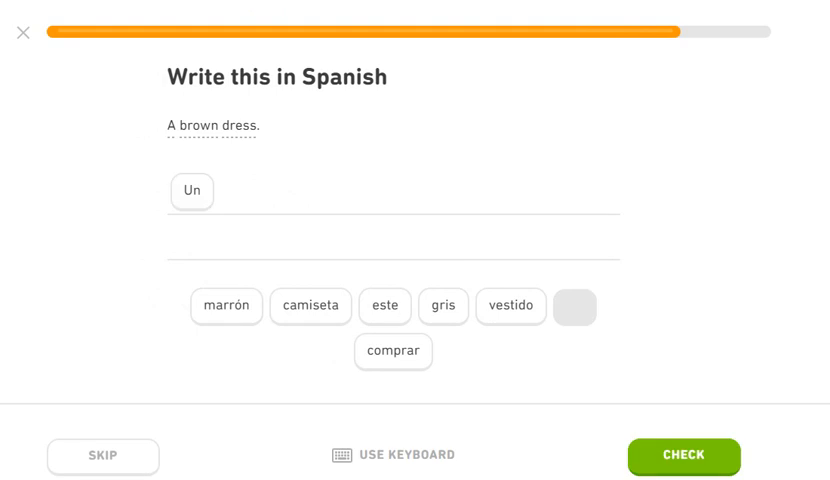
pyautogui.click(442, 306)
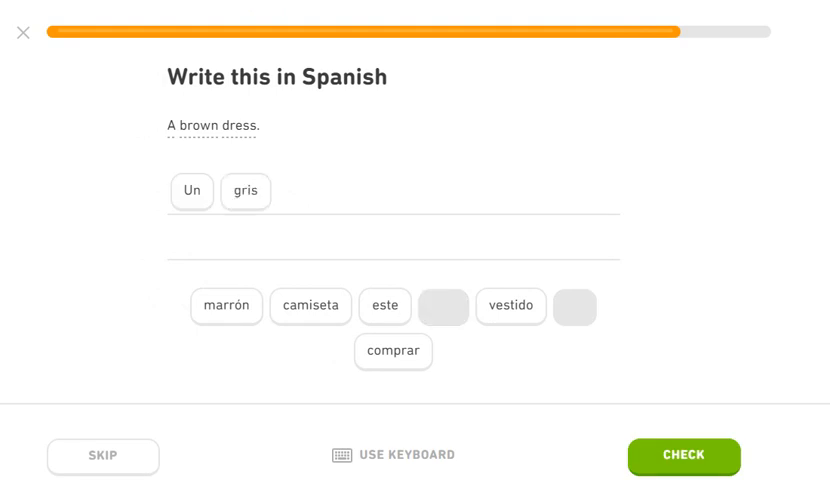
pyautogui.click(226, 306)
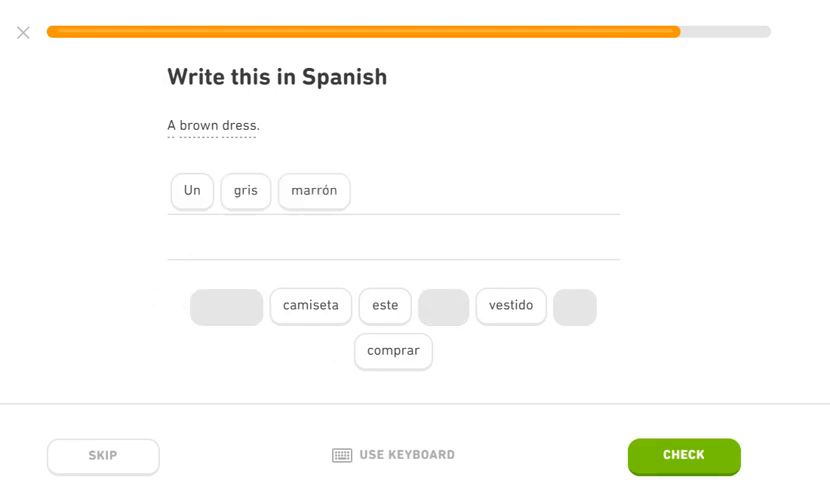
pyautogui.click(510, 306)
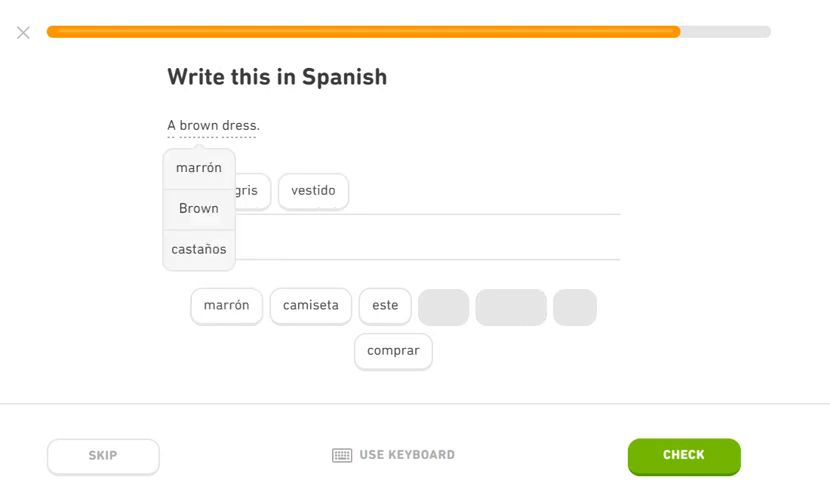
pyautogui.click(684, 456)
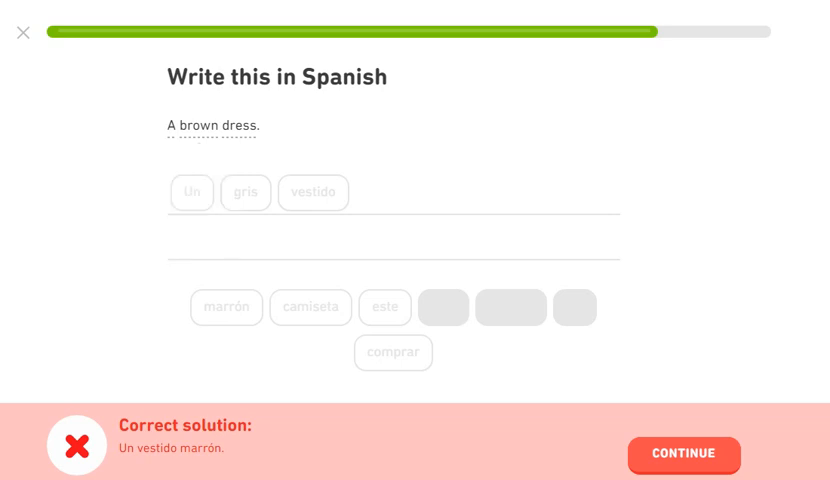
# Dismiss the error and start the retry with 'Un vestido'
pyautogui.click(684, 452)
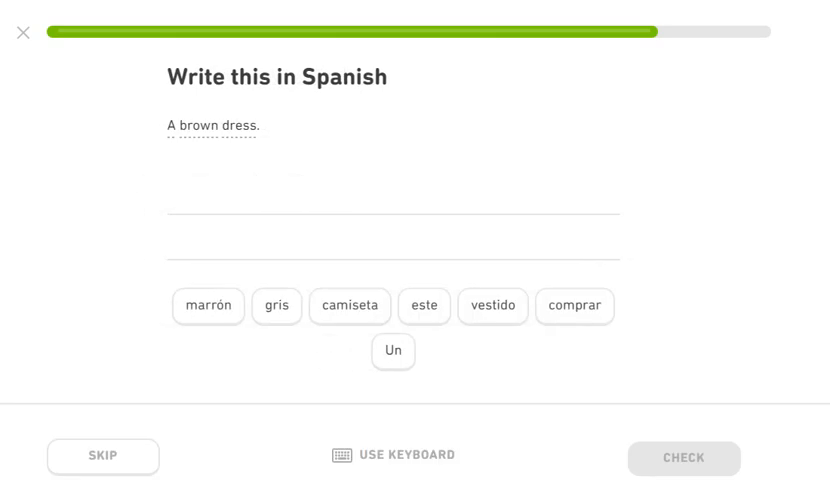
pyautogui.click(392, 352)
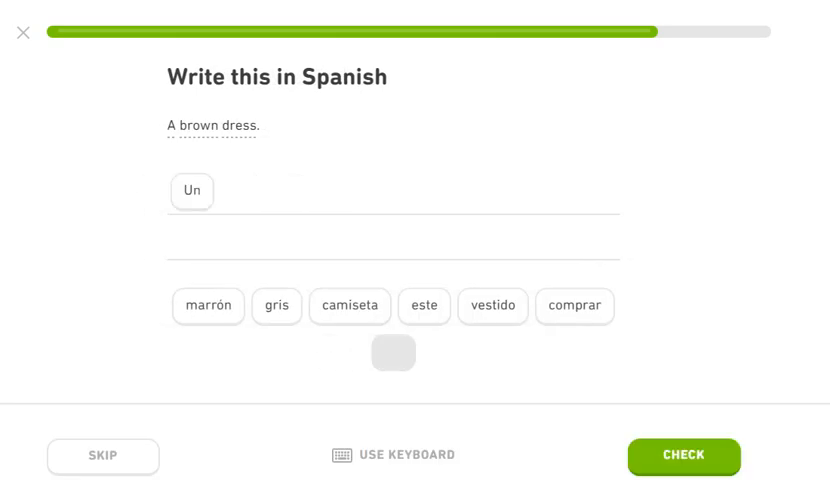
pyautogui.click(492, 306)
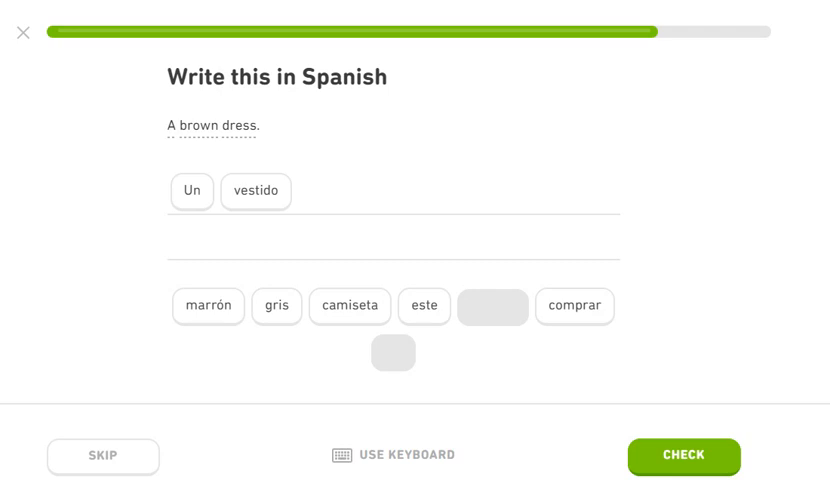